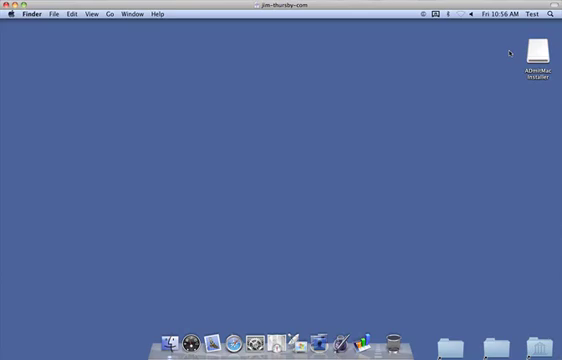
Launch the ADmitMac installer package from its installer disk and run it to success.
{"action": "double_click", "coordinate": [524, 50]}
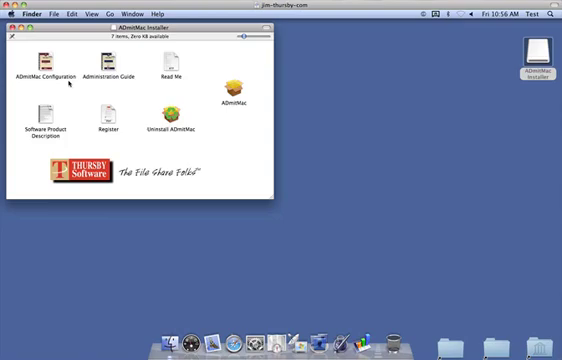
{"action": "left_click", "coordinate": [232, 90]}
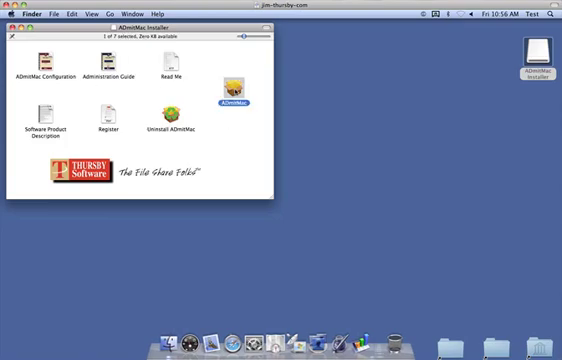
{"action": "double_click", "coordinate": [230, 100]}
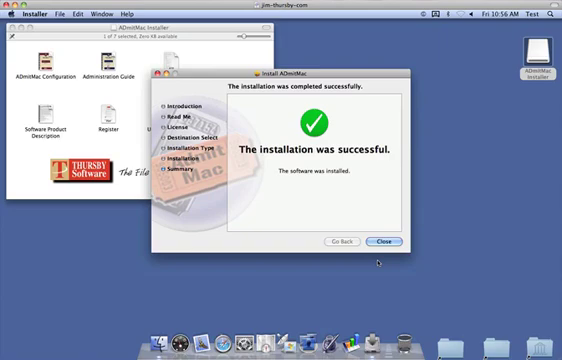
Finish the installer and continue past the Setup Assistant introduction and authorization check.
{"action": "left_click", "coordinate": [380, 240]}
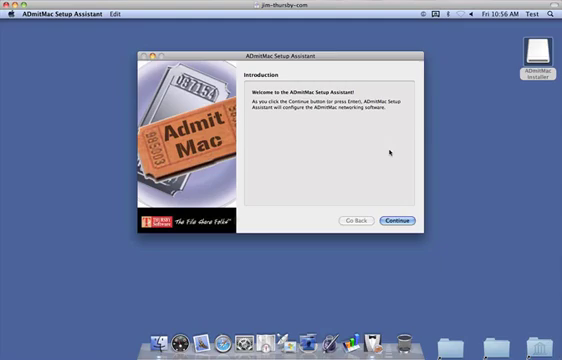
{"action": "left_click", "coordinate": [396, 220]}
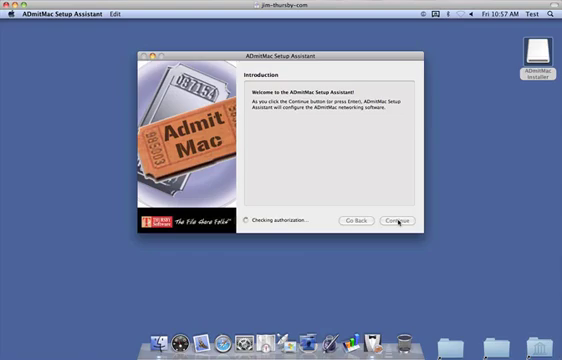
{"action": "left_click", "coordinate": [392, 220]}
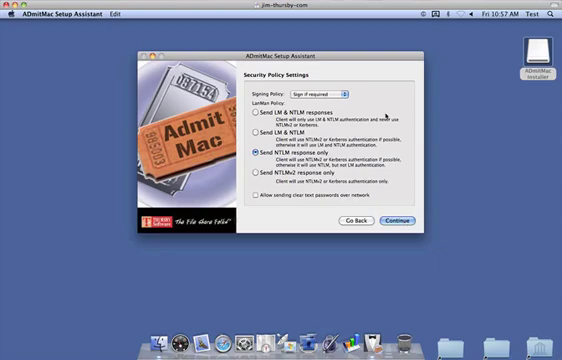
Keep the default security policy settings and let ADmitMac ready directory services, reaching the domain join page.
{"action": "left_click", "coordinate": [330, 84]}
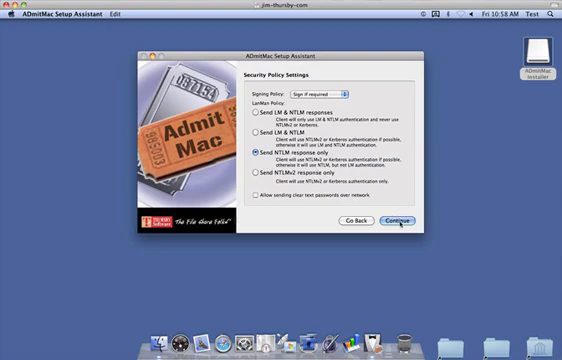
{"action": "left_click", "coordinate": [396, 220]}
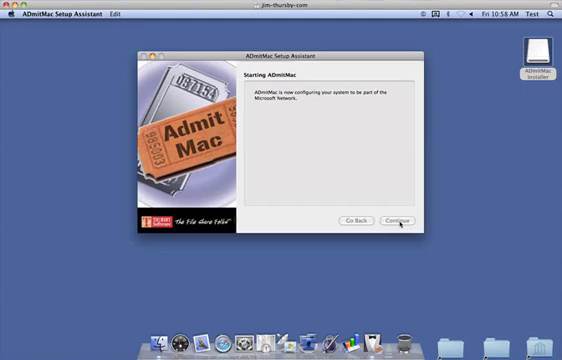
{"action": "left_click", "coordinate": [392, 220]}
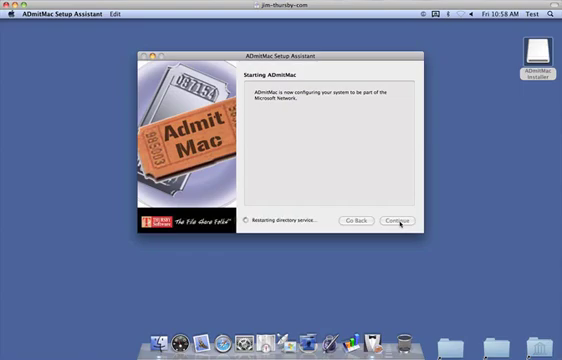
{"action": "left_click", "coordinate": [400, 220]}
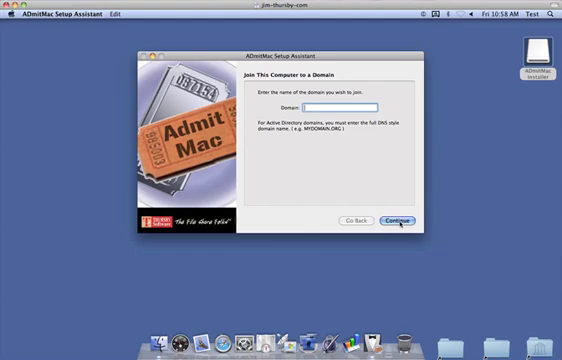
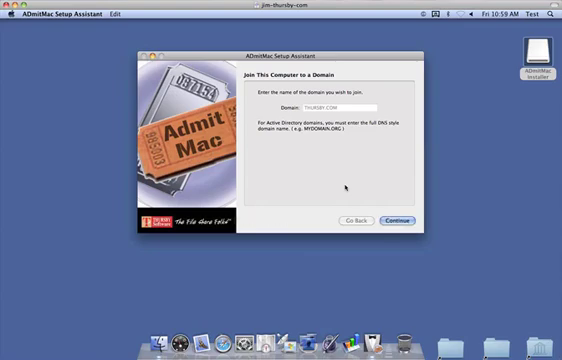
Proceed from the domain join to the User Home Folder and Login Policy page.
{"action": "left_click", "coordinate": [396, 220]}
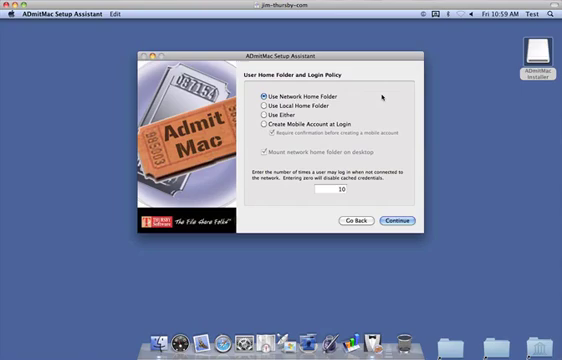
{"action": "mouse_move", "coordinate": [336, 96]}
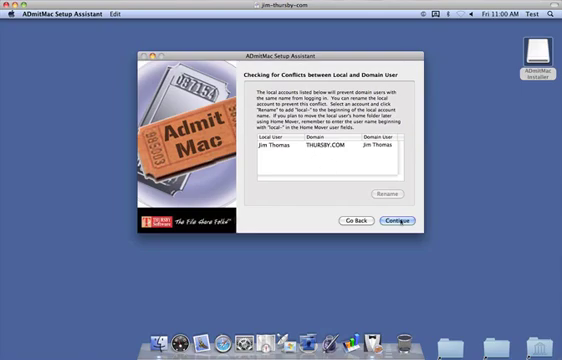
Continue past the user conflict check and online registration to finish setup.
{"action": "left_click", "coordinate": [398, 224]}
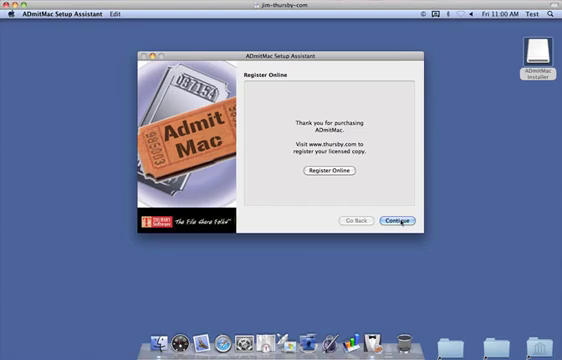
{"action": "left_click", "coordinate": [396, 220]}
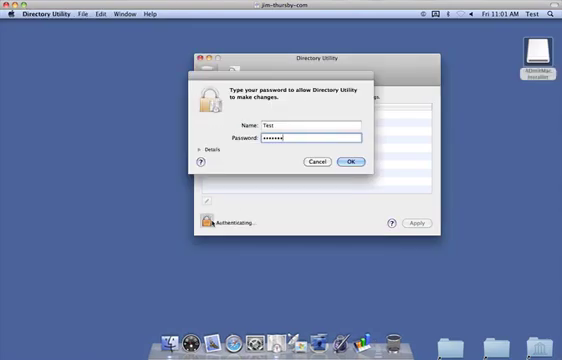
Authenticate in Directory Utility, verify the THURSBY.COM binding, and show the Home Folders settings.
{"action": "left_click", "coordinate": [352, 160]}
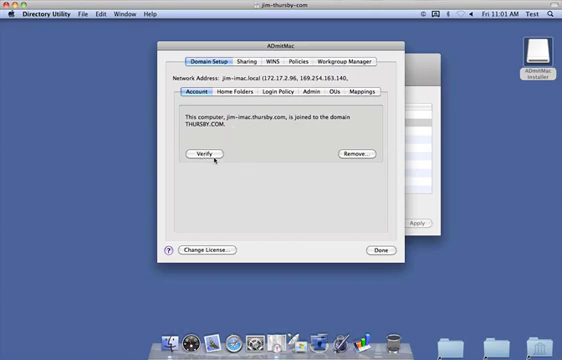
{"action": "left_click", "coordinate": [200, 154]}
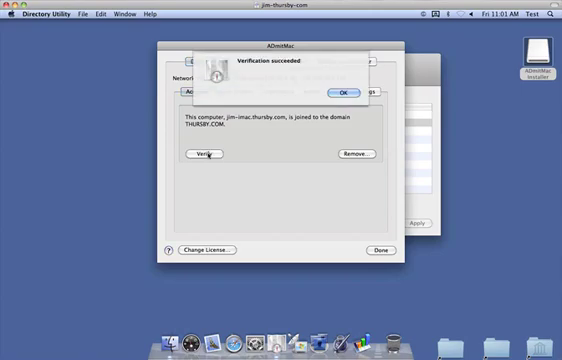
{"action": "left_click", "coordinate": [344, 90]}
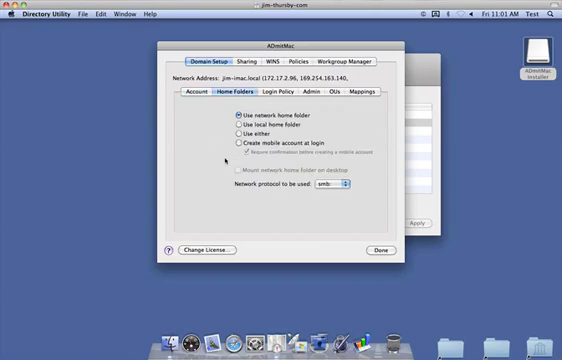
{"action": "left_click", "coordinate": [276, 94]}
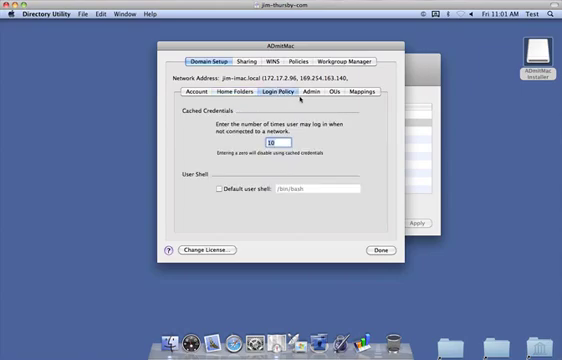
Move from the Login Policy settings to the Admin mapping settings.
{"action": "left_click", "coordinate": [338, 92]}
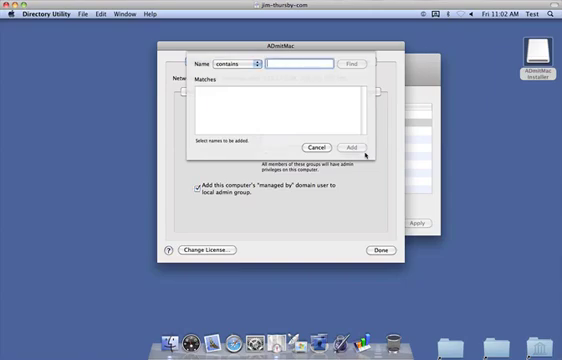
Find the directory user 'alan' and add him as an administrator on this Mac.
{"action": "type", "text": "alan"}
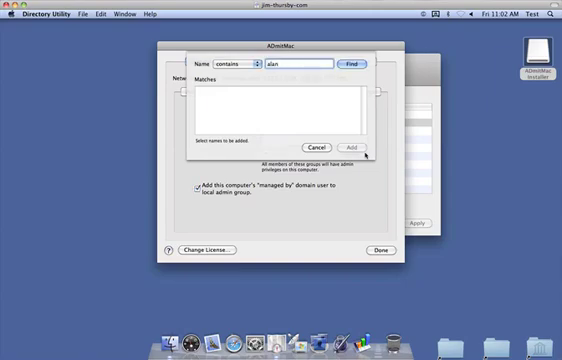
{"action": "left_click", "coordinate": [352, 60]}
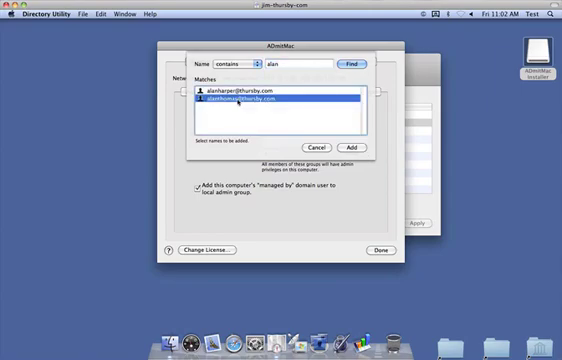
{"action": "left_click", "coordinate": [350, 144]}
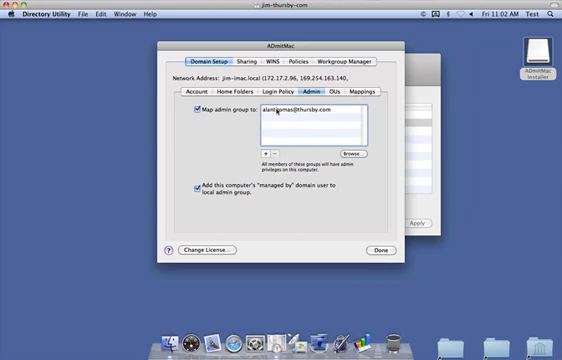
Review the LanMan authentication policy options and close the ADmitMac configuration with Done.
{"action": "left_click", "coordinate": [244, 62]}
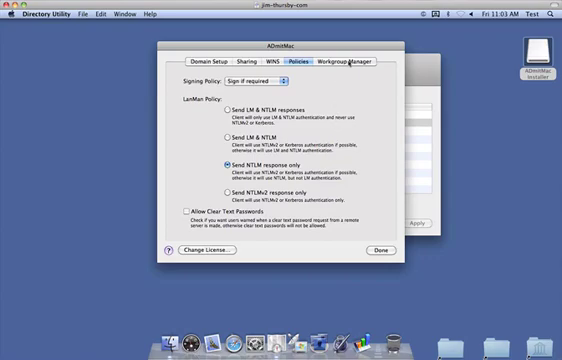
{"action": "left_click", "coordinate": [344, 62]}
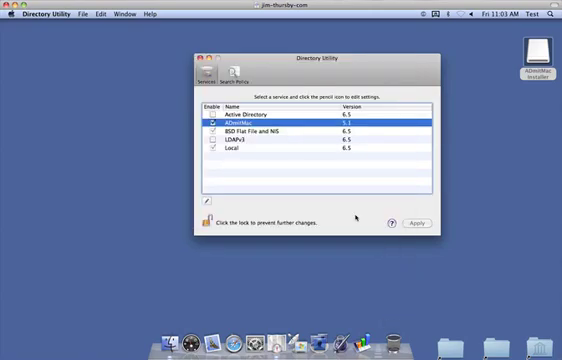
Quit Directory Utility and log out of the session from the Apple menu.
{"action": "left_click", "coordinate": [200, 60]}
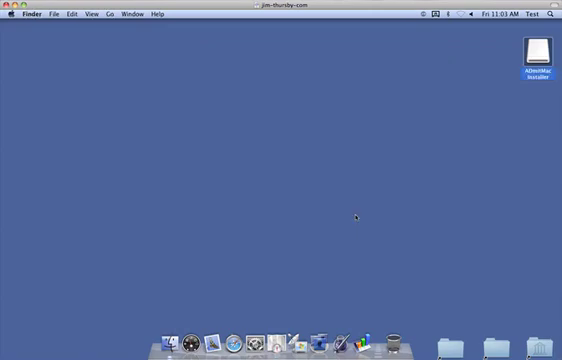
{"action": "left_click", "coordinate": [536, 50]}
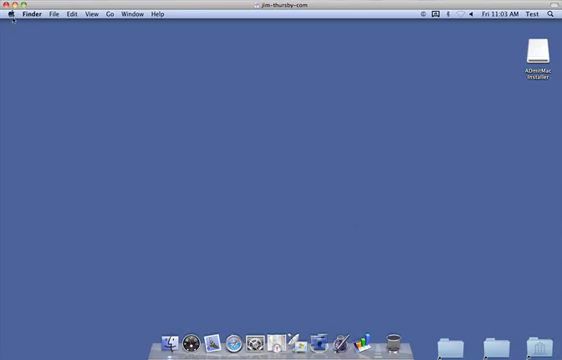
{"action": "left_click", "coordinate": [8, 14]}
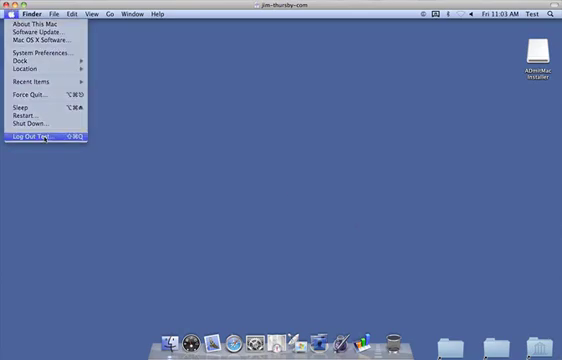
{"action": "left_click", "coordinate": [28, 132]}
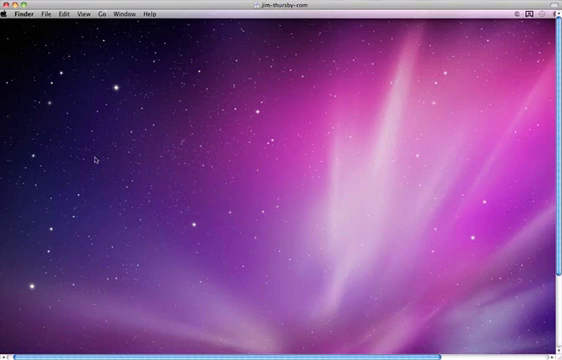
{"action": "mouse_move", "coordinate": [500, 172]}
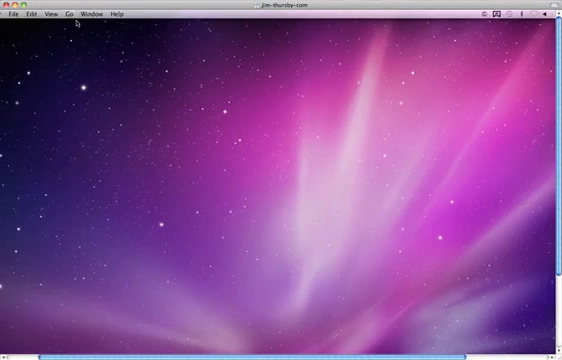
Connect to the network server via Go > Connect to Server and open its shared folder.
{"action": "left_click", "coordinate": [68, 14]}
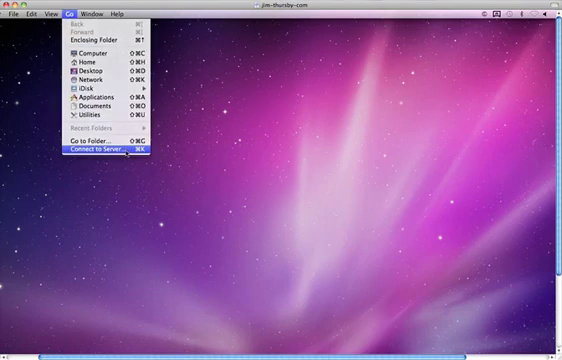
{"action": "left_click", "coordinate": [104, 156]}
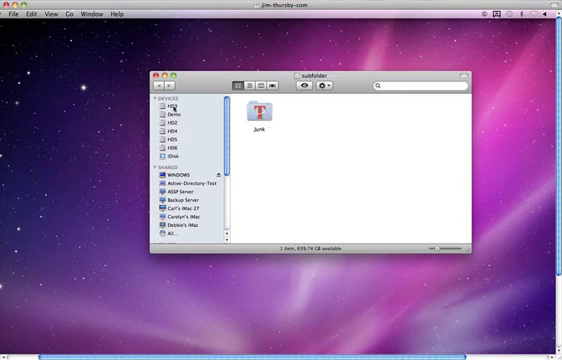
{"action": "left_click", "coordinate": [156, 72]}
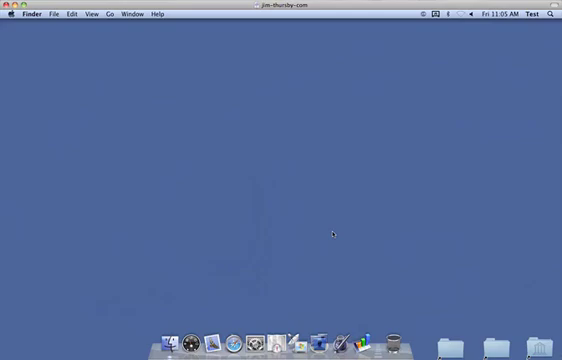
{"action": "mouse_move", "coordinate": [296, 344]}
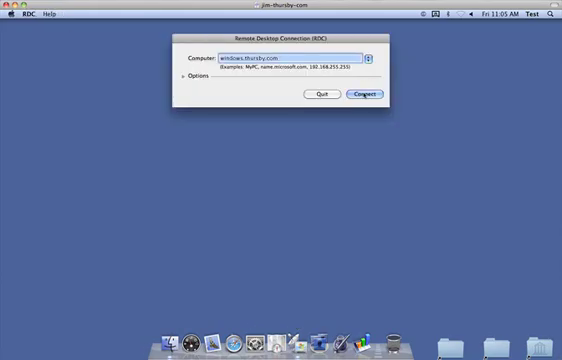
Connect to the Windows server and browse the Applications, Dock and other administrative template policies.
{"action": "left_click", "coordinate": [368, 96]}
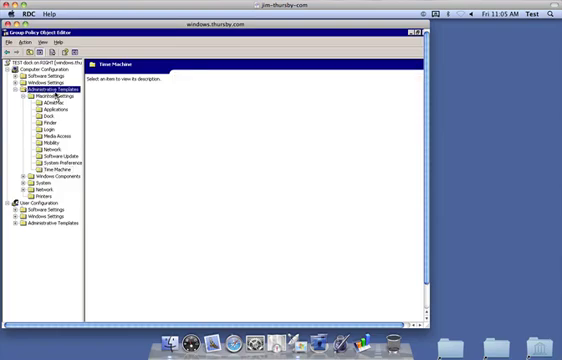
{"action": "left_click", "coordinate": [52, 96]}
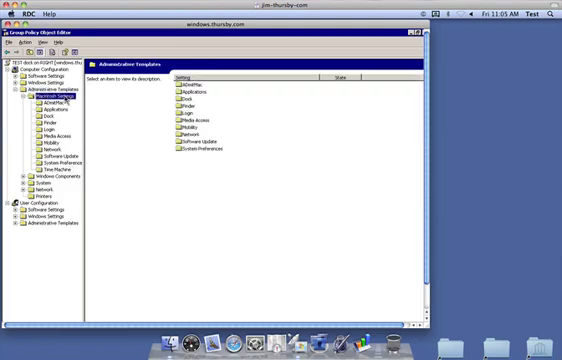
{"action": "left_click", "coordinate": [60, 94]}
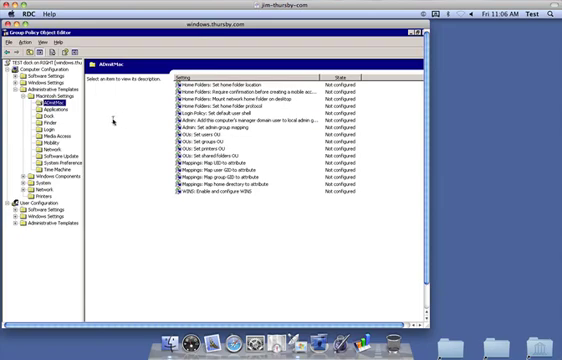
{"action": "left_click", "coordinate": [44, 108]}
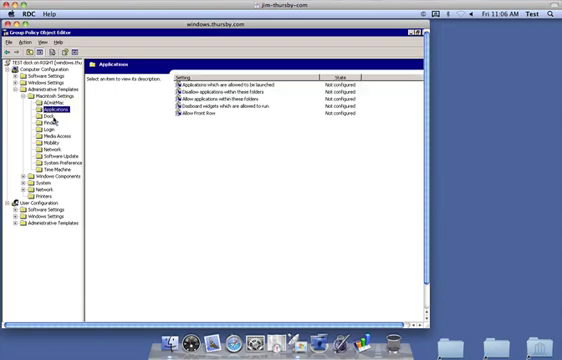
{"action": "left_click", "coordinate": [44, 112]}
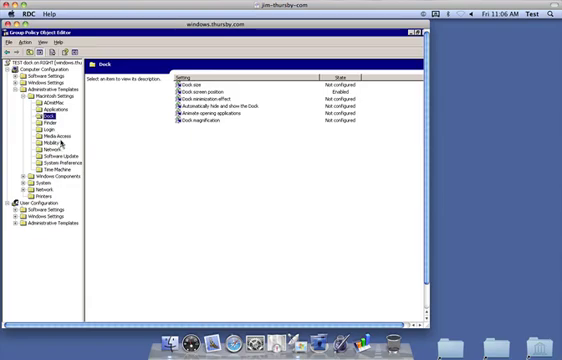
{"action": "left_click", "coordinate": [42, 140]}
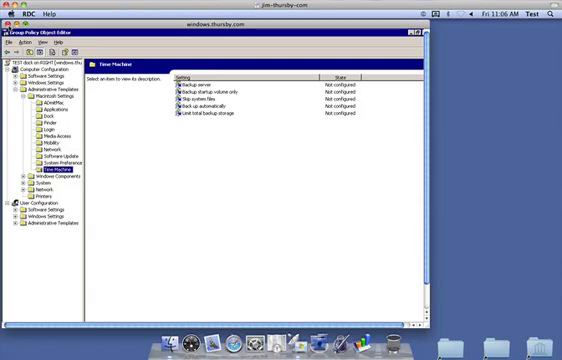
Bring up the Remote Desktop Connection menu to leave the session.
{"action": "left_click", "coordinate": [12, 6]}
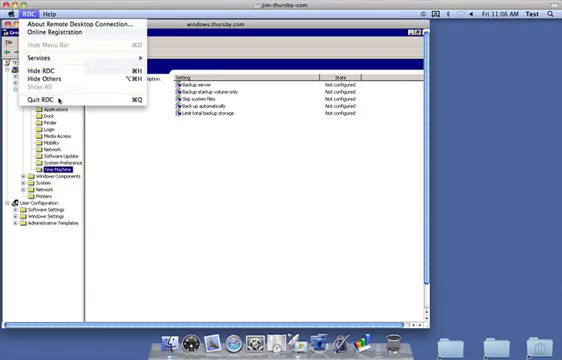
Quit RDC, enable Workgroup Manager support using the domain SYSVOL folder, and save.
{"action": "left_click", "coordinate": [36, 100]}
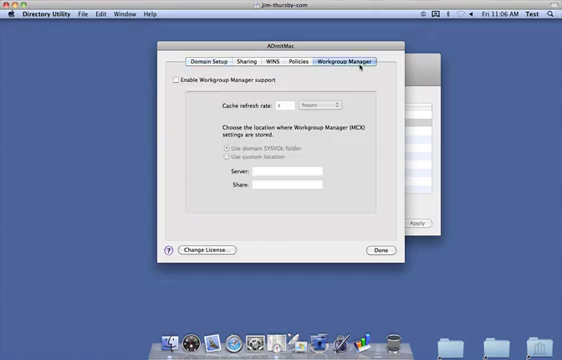
{"action": "left_click", "coordinate": [172, 76]}
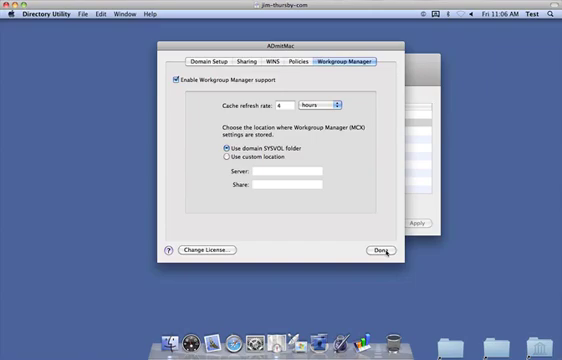
{"action": "left_click", "coordinate": [378, 248]}
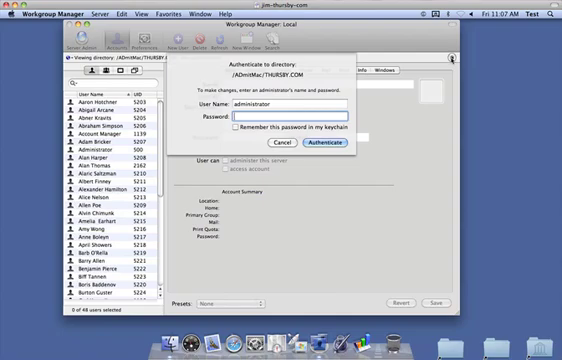
Authenticate to the domain directory with the administrator password and select a user account.
{"action": "type", "text": "password"}
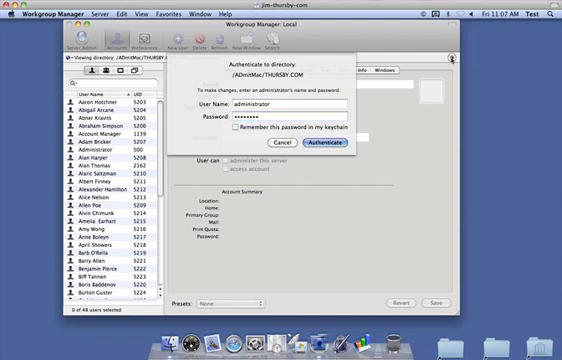
{"action": "left_click", "coordinate": [328, 140]}
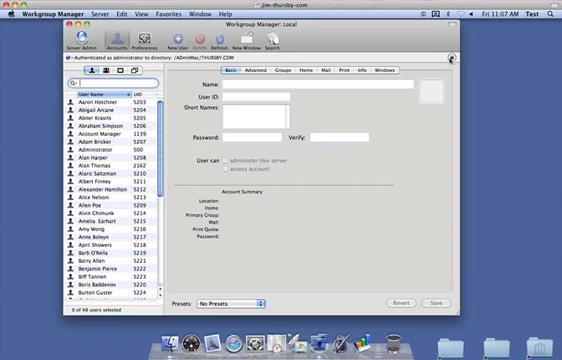
{"action": "mouse_move", "coordinate": [112, 116]}
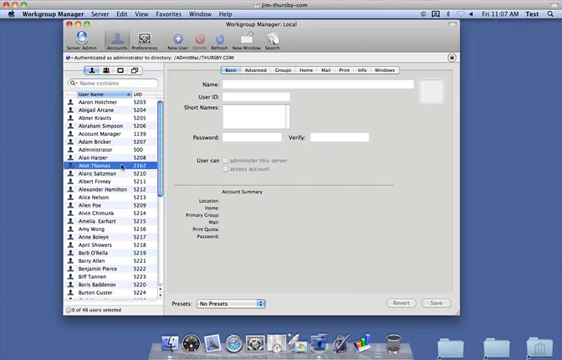
{"action": "left_click", "coordinate": [72, 168]}
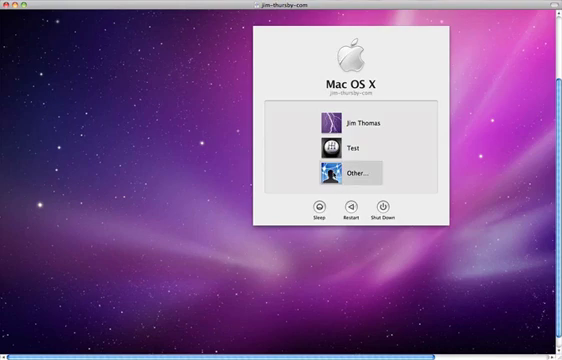
Choose Other..., and log in with the domain user's credentials.
{"action": "left_click", "coordinate": [360, 172]}
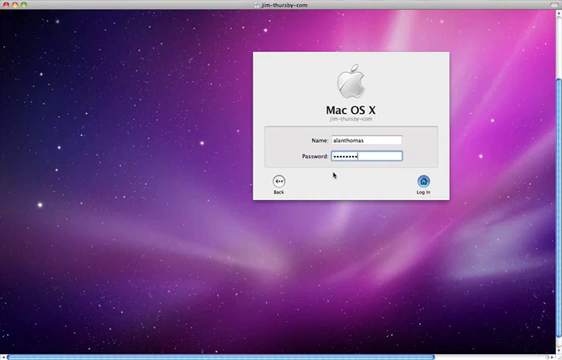
{"action": "left_click", "coordinate": [420, 182]}
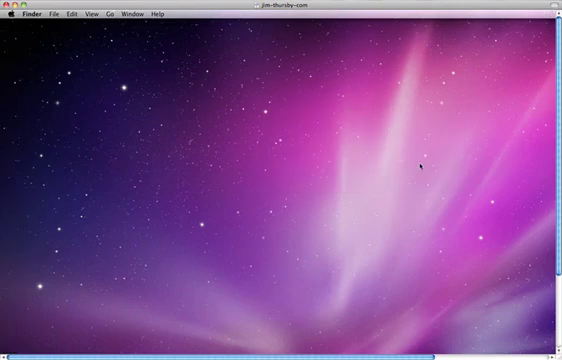
{"action": "mouse_move", "coordinate": [420, 166]}
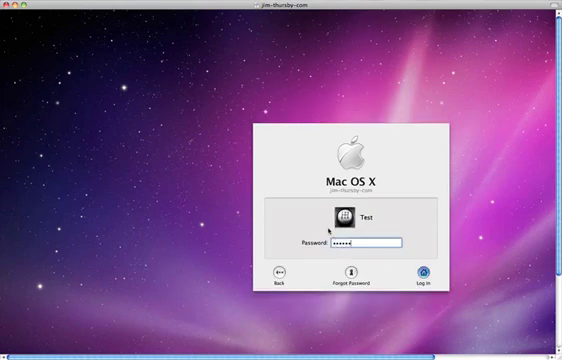
Log in as the Test account and open the ADmitMac tools folder.
{"action": "left_click", "coordinate": [422, 276]}
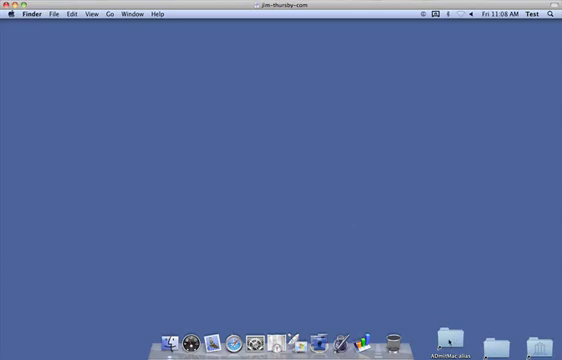
{"action": "double_click", "coordinate": [452, 344]}
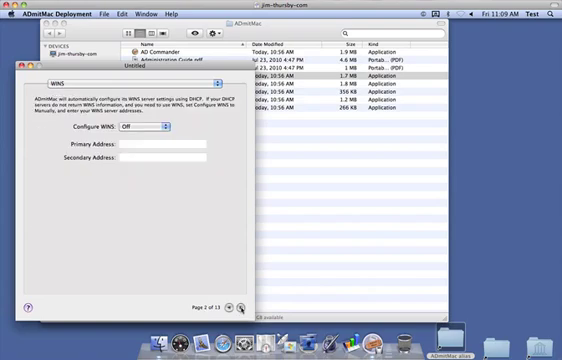
Advance the deployment assistant past the WINS, Search Paths and Custom Scripts pages.
{"action": "left_click", "coordinate": [246, 308]}
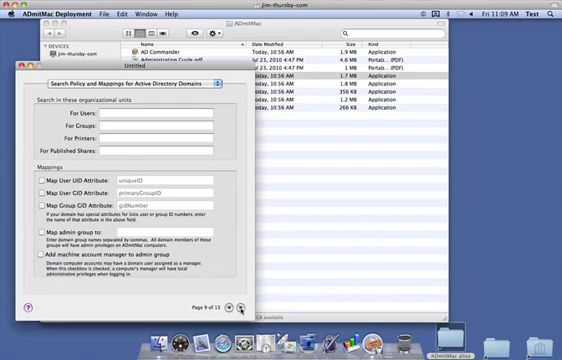
{"action": "left_click", "coordinate": [248, 304]}
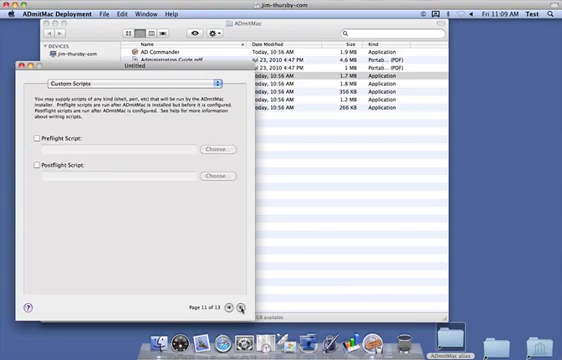
{"action": "left_click", "coordinate": [240, 306]}
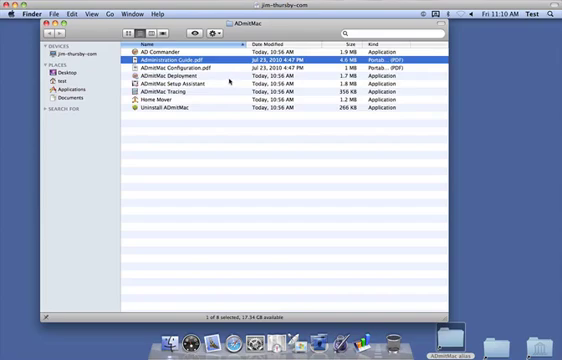
Launch AD Commander from the ADmitMac folder.
{"action": "left_click", "coordinate": [170, 108]}
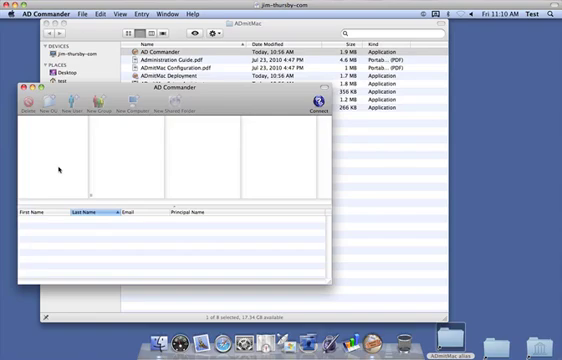
Bring up the AD Commander application menu to quit it.
{"action": "left_click", "coordinate": [38, 12]}
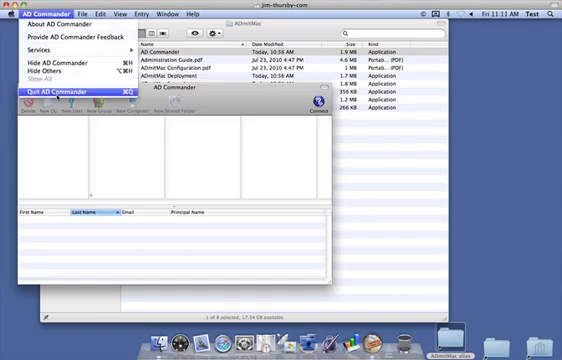